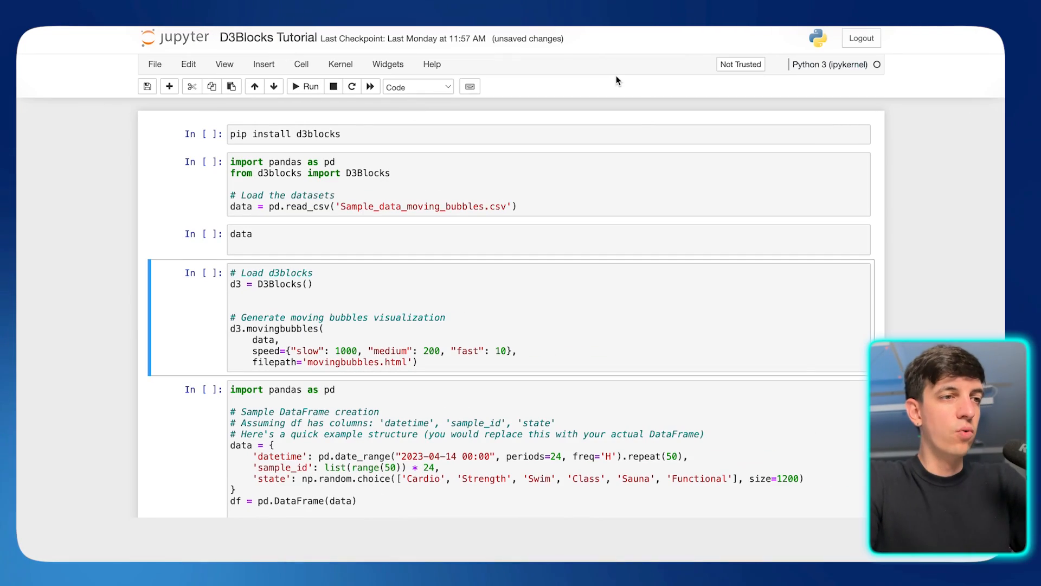
mouse_move(83, 105)
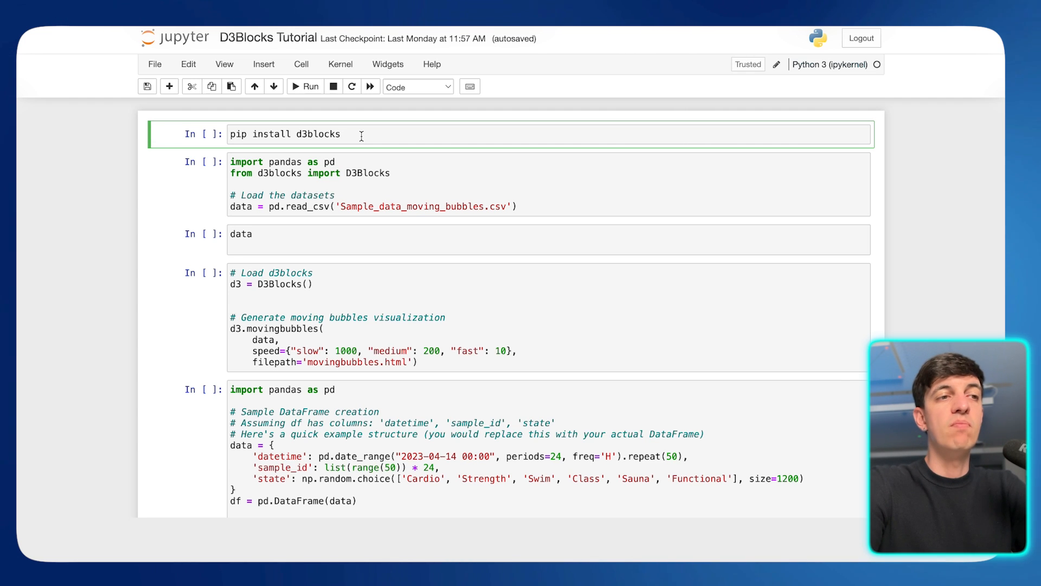
Run the 'pip install d3blocks' cell, which reports all requirements already satisfied
left_click(341, 134)
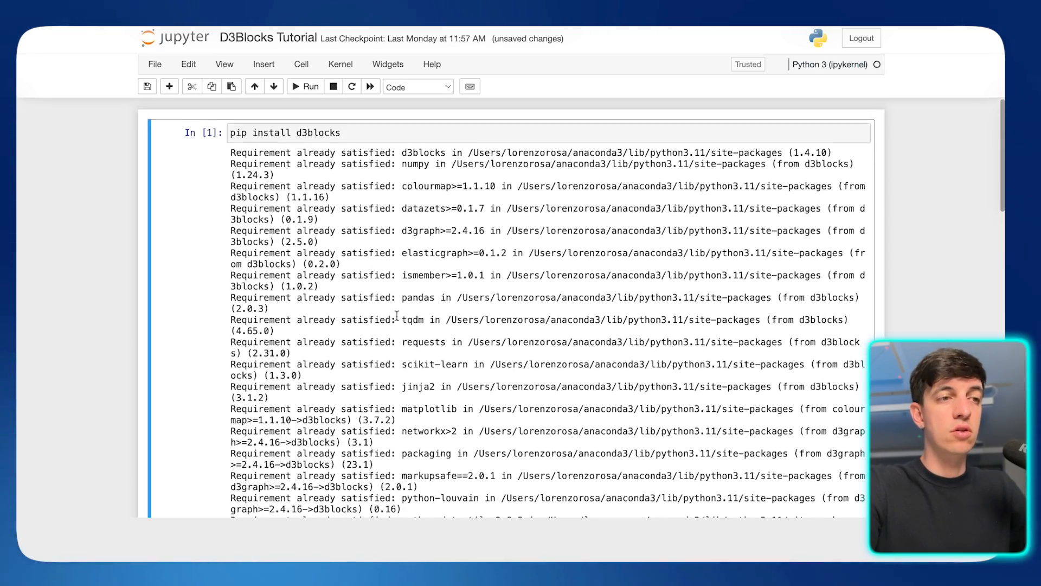
scroll("down", 3)
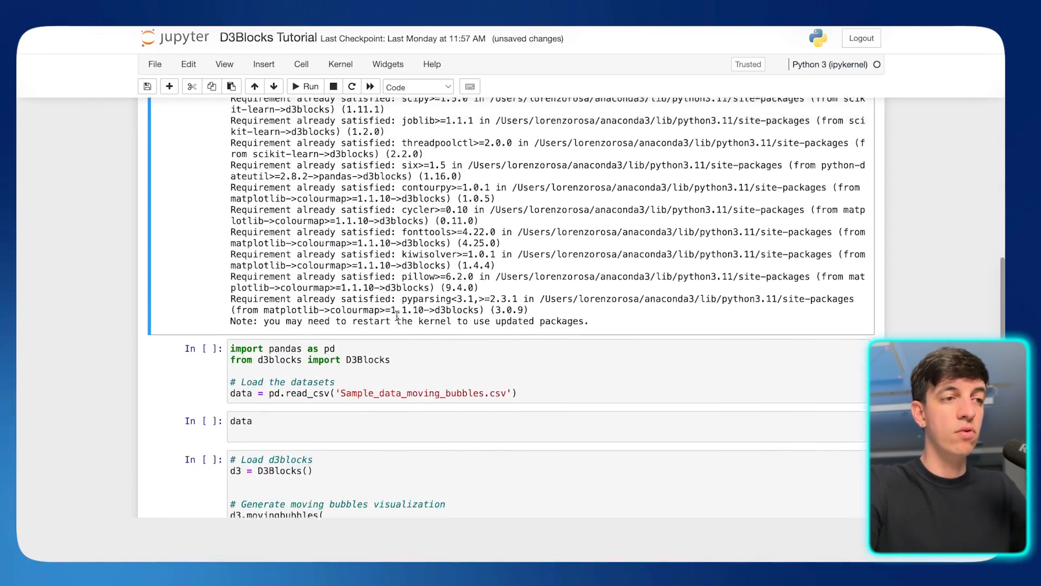
scroll("down", 3)
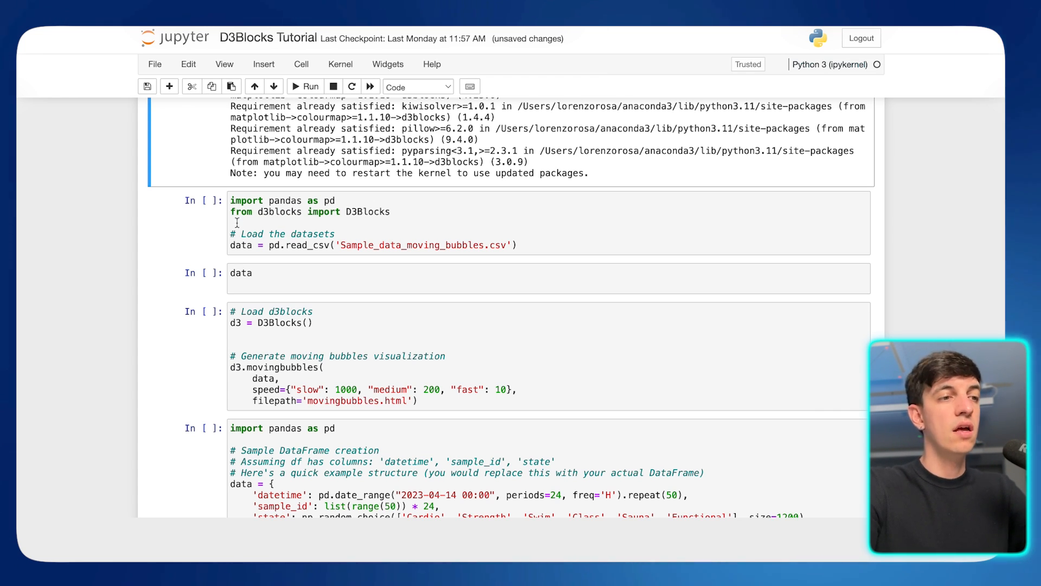
mouse_move(383, 214)
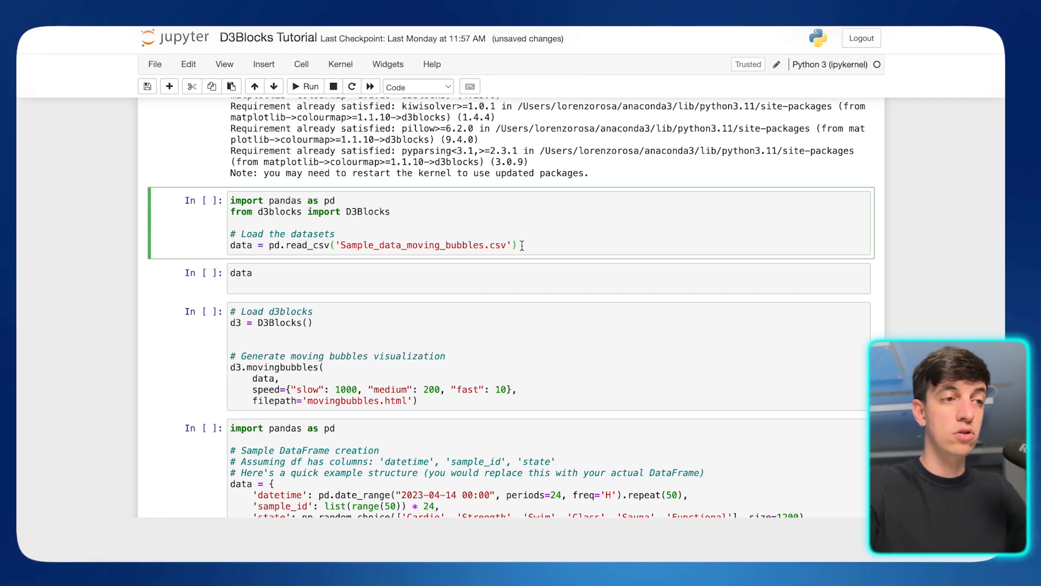
Run the pandas/D3Blocks import cell and display the 999-row datetime, sample_id, state table
left_click(307, 86)
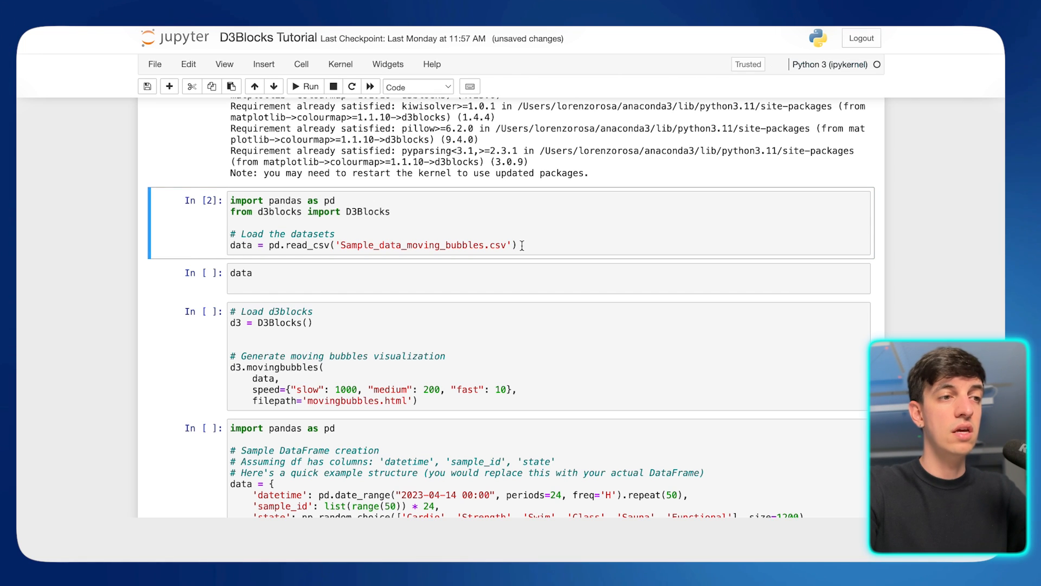
left_click(305, 87)
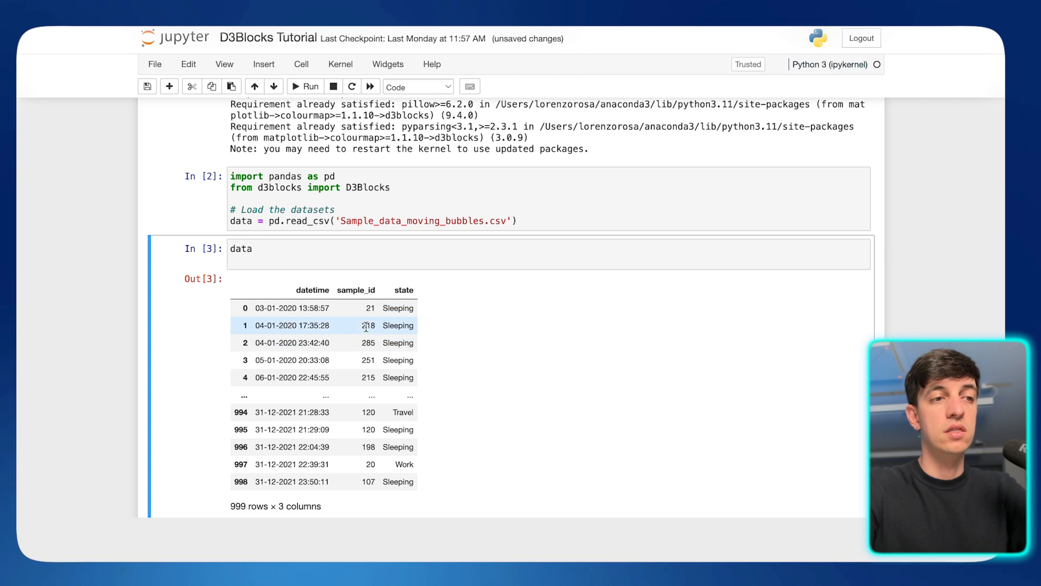
mouse_move(391, 295)
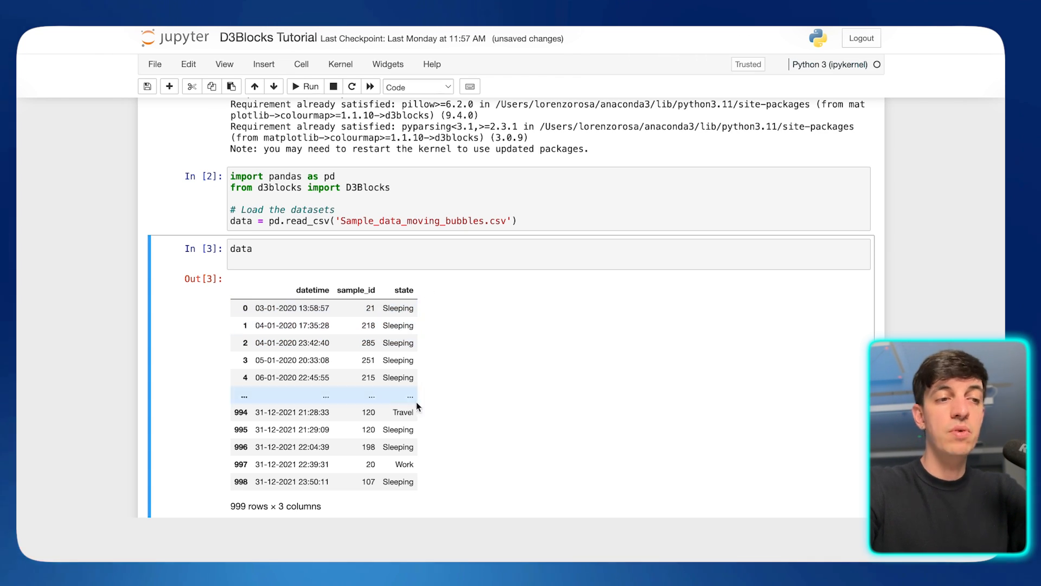
mouse_move(418, 434)
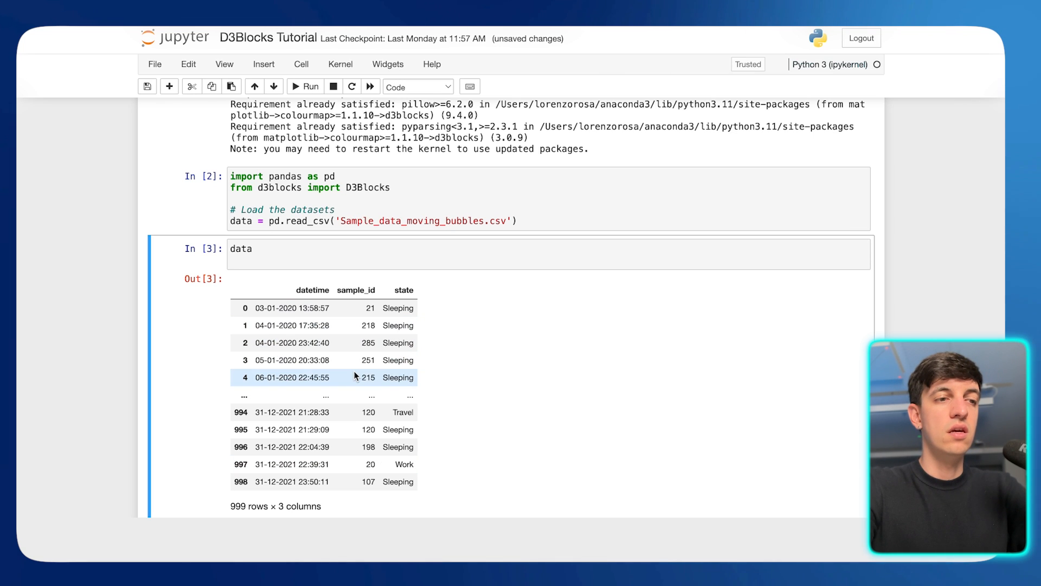
scroll("down", 3)
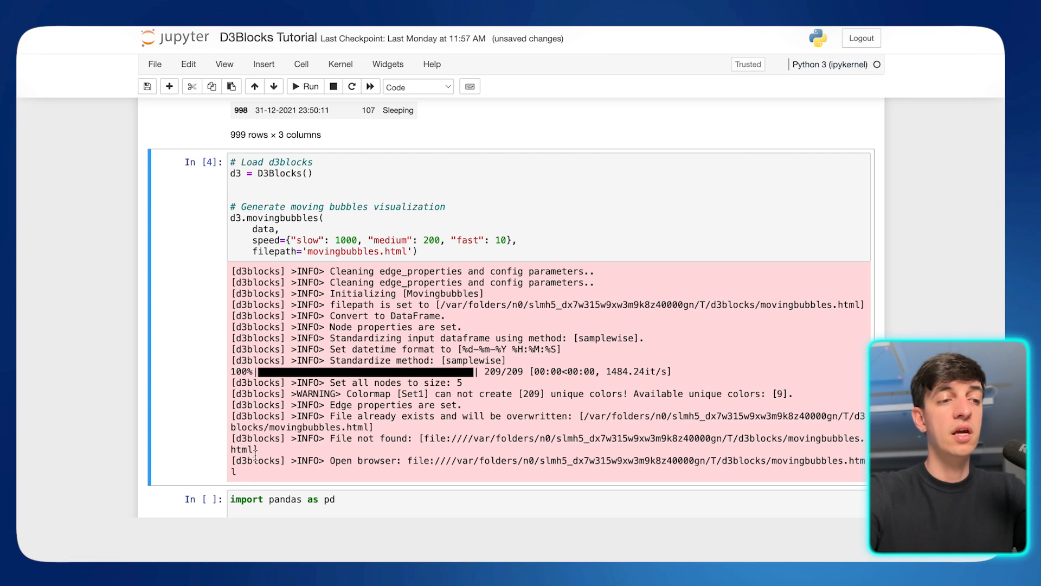
View the movingbubbles.html animation of people switching between daily states in Chrome
left_click_drag(412, 460, 863, 465)
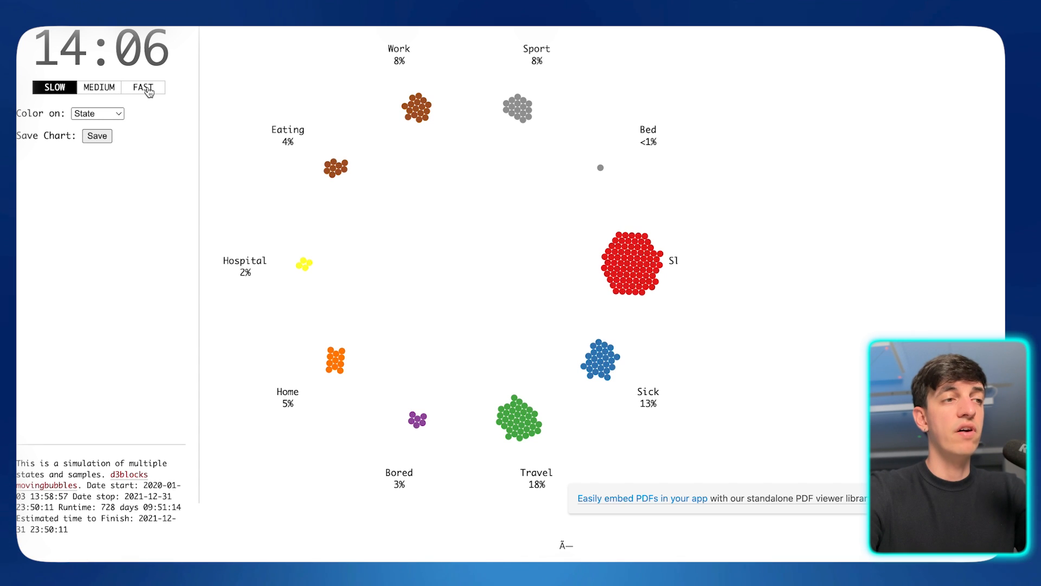
Set the animation speed to FAST and choose a 'Color on' option for the bubbles
left_click(144, 87)
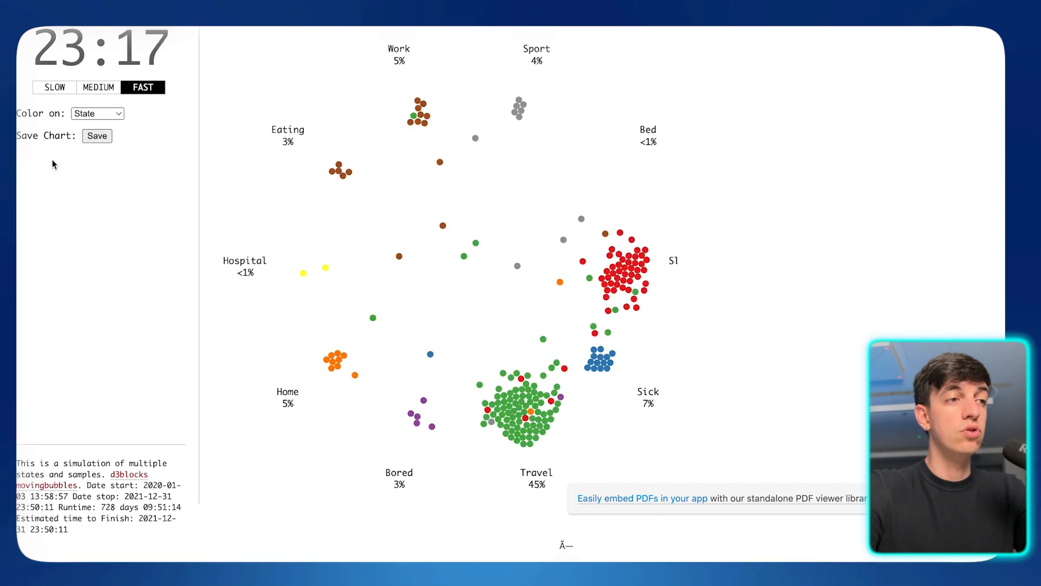
left_click(96, 113)
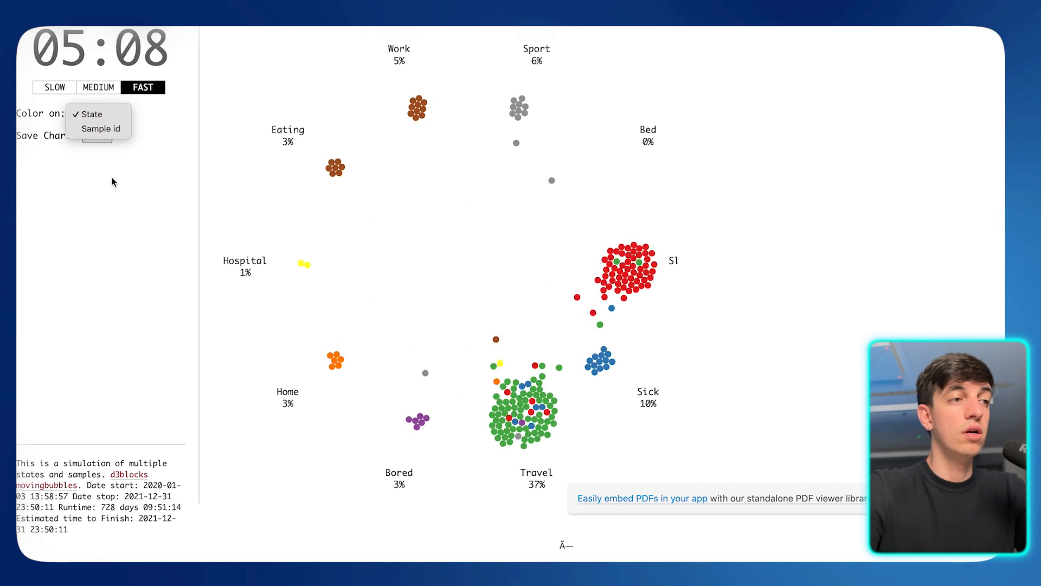
left_click(90, 114)
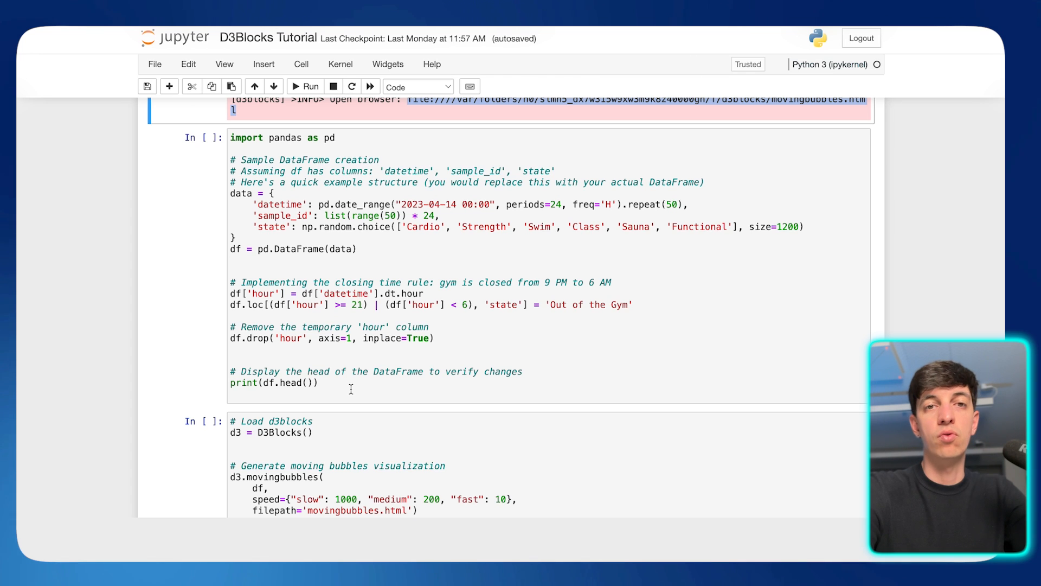
mouse_move(353, 386)
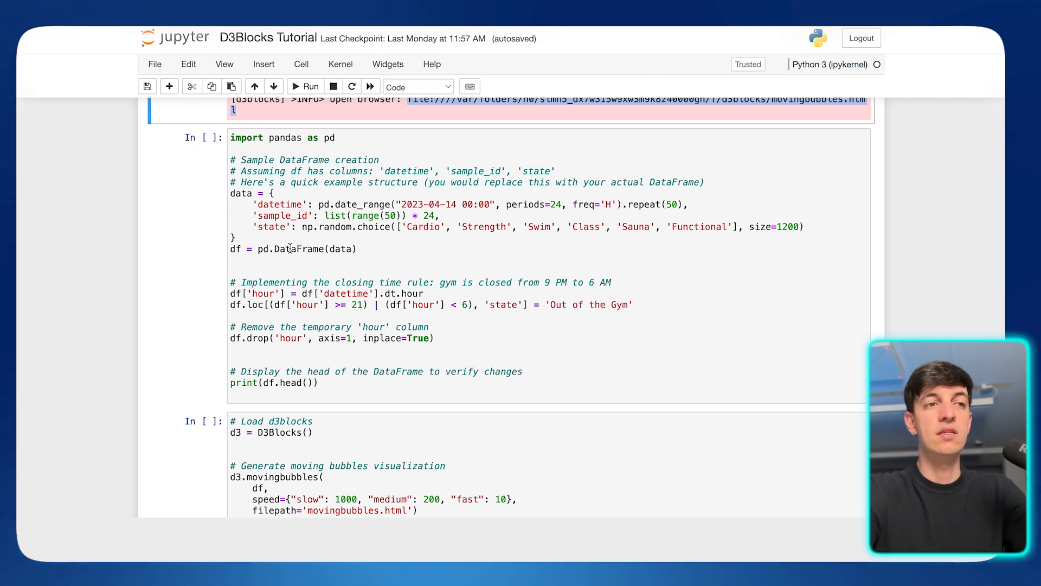
mouse_move(390, 246)
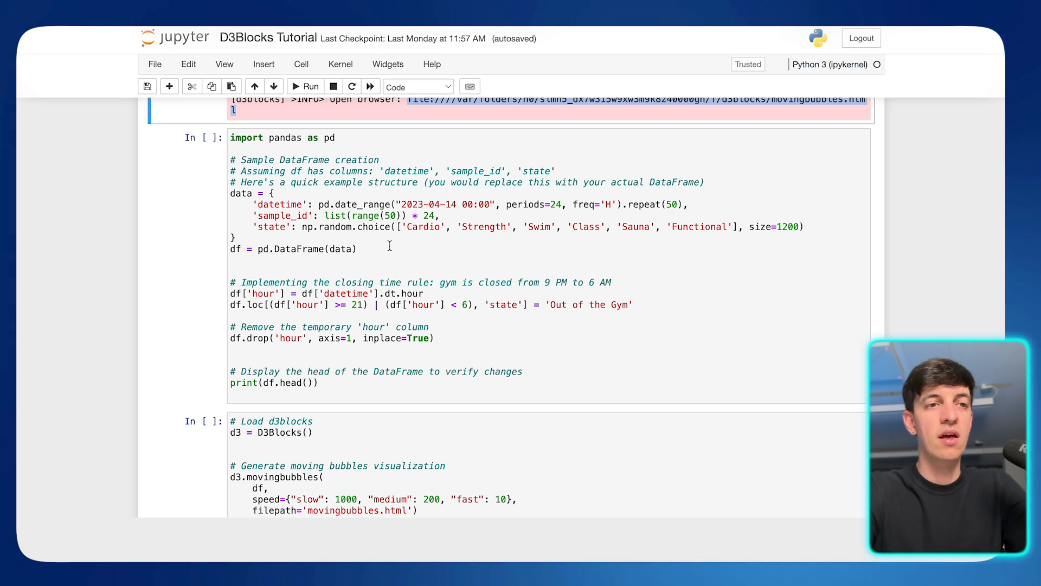
mouse_move(453, 245)
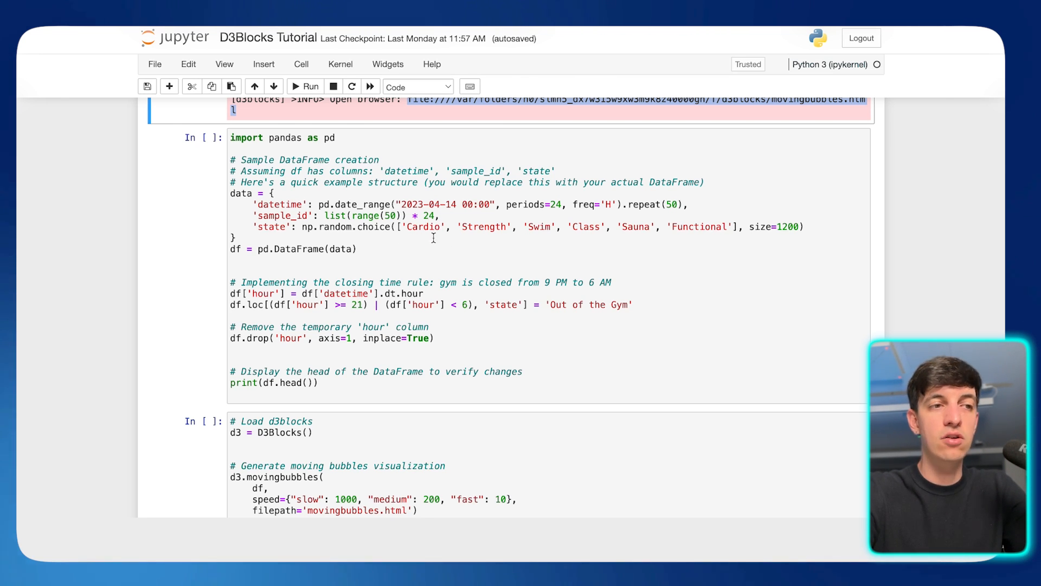
mouse_move(545, 231)
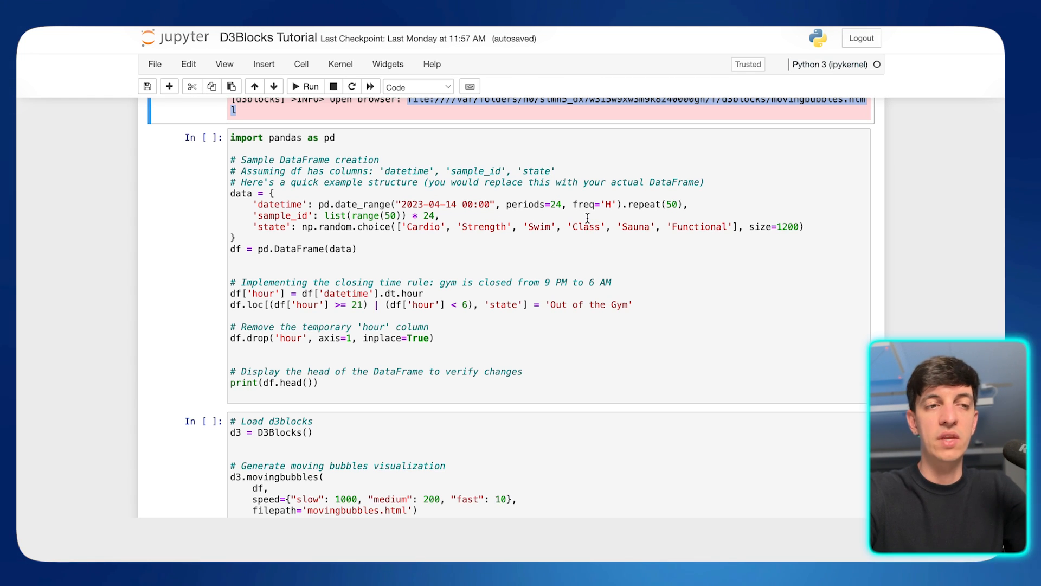
mouse_move(713, 231)
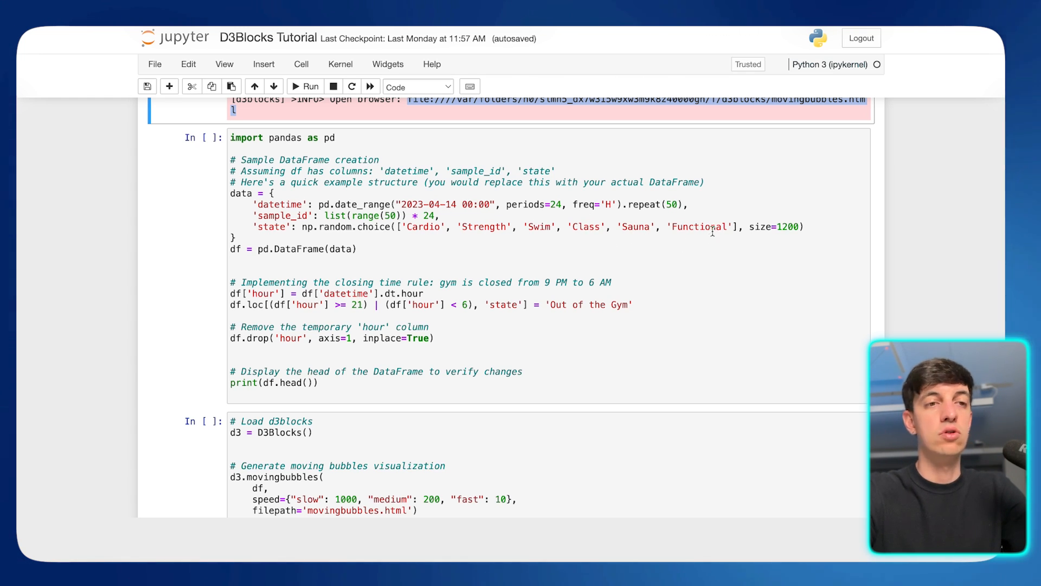
mouse_move(712, 225)
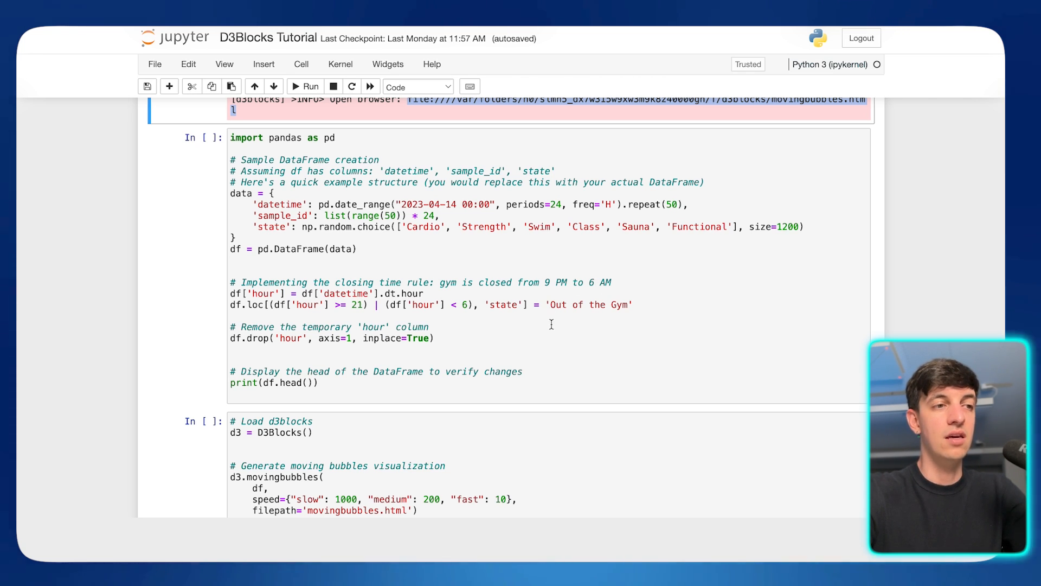
mouse_move(601, 304)
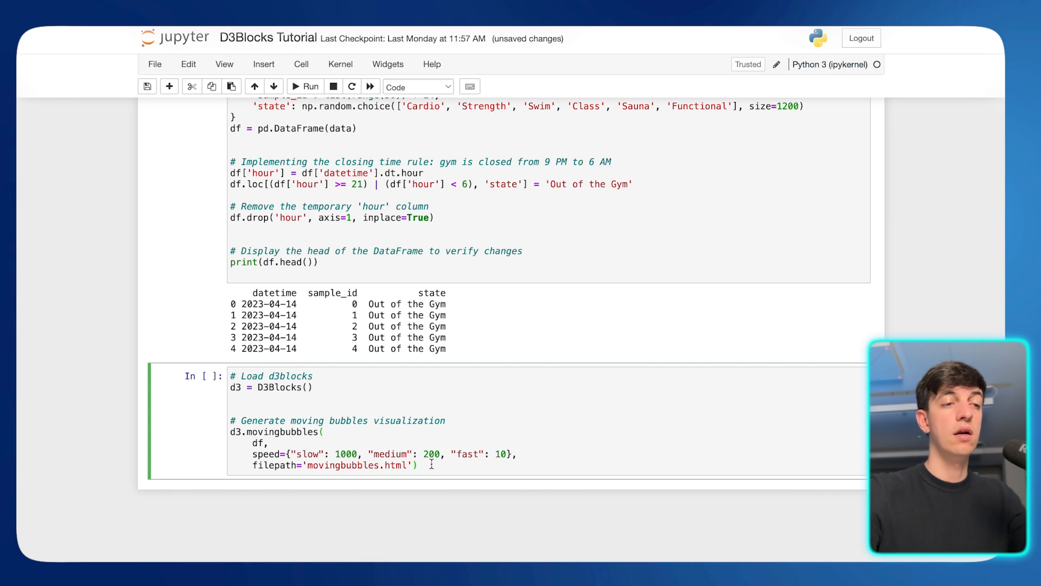
Run the cell generating the gym-data moving bubbles chart into movingbubbles.html
left_click(305, 86)
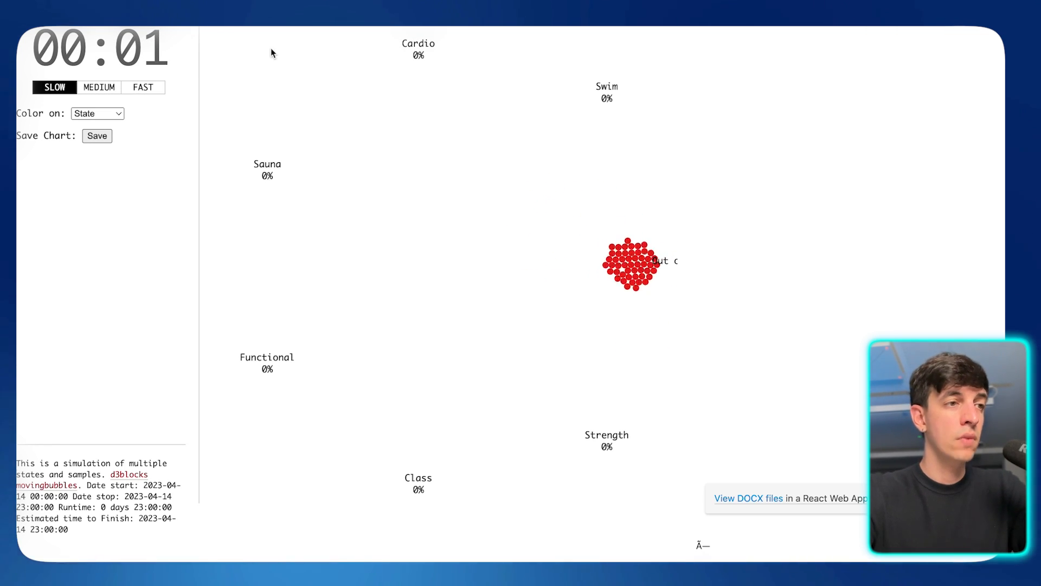
Play the gym activity animation at FAST, then MEDIUM, then FAST again
left_click(143, 87)
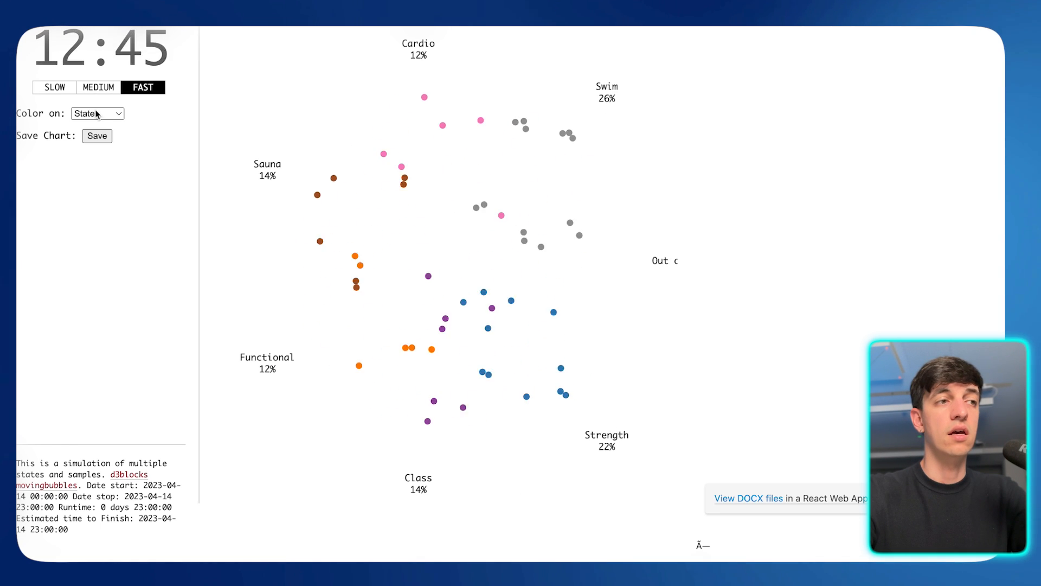
left_click(99, 87)
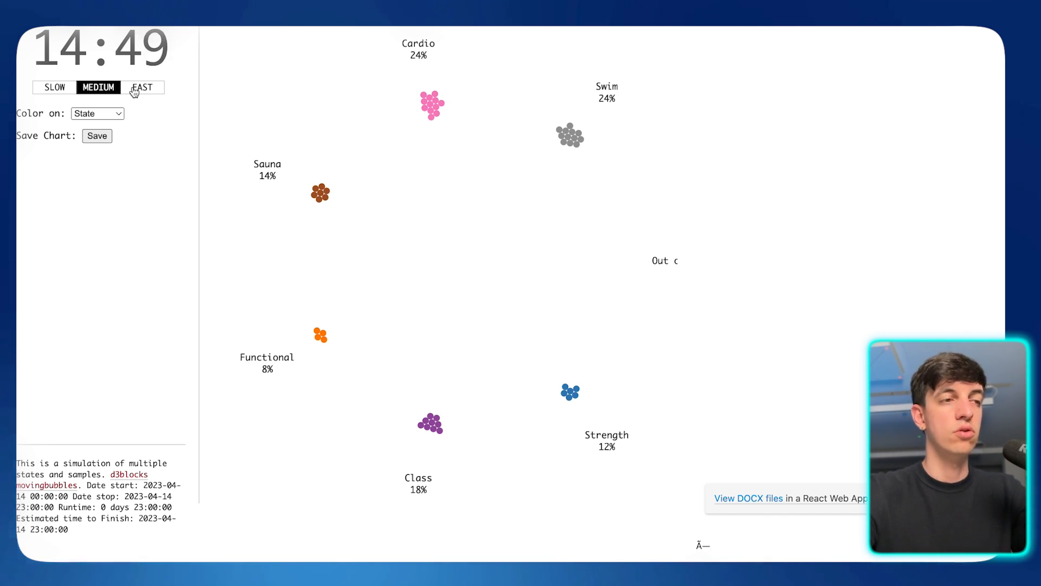
left_click(143, 87)
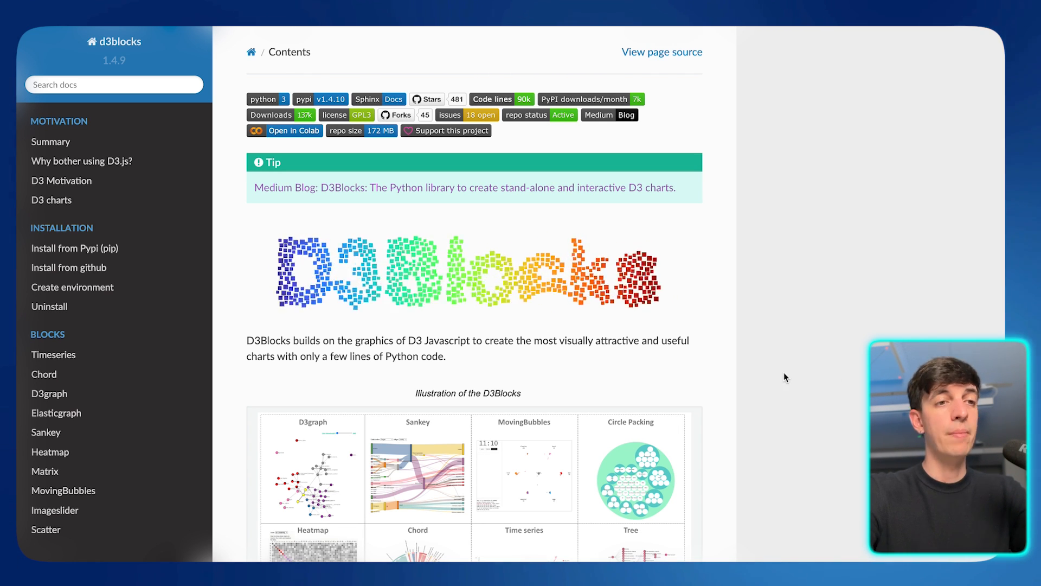
Scroll the D3Blocks Contents page down to the illustrated gallery of chart types
scroll("down", 3)
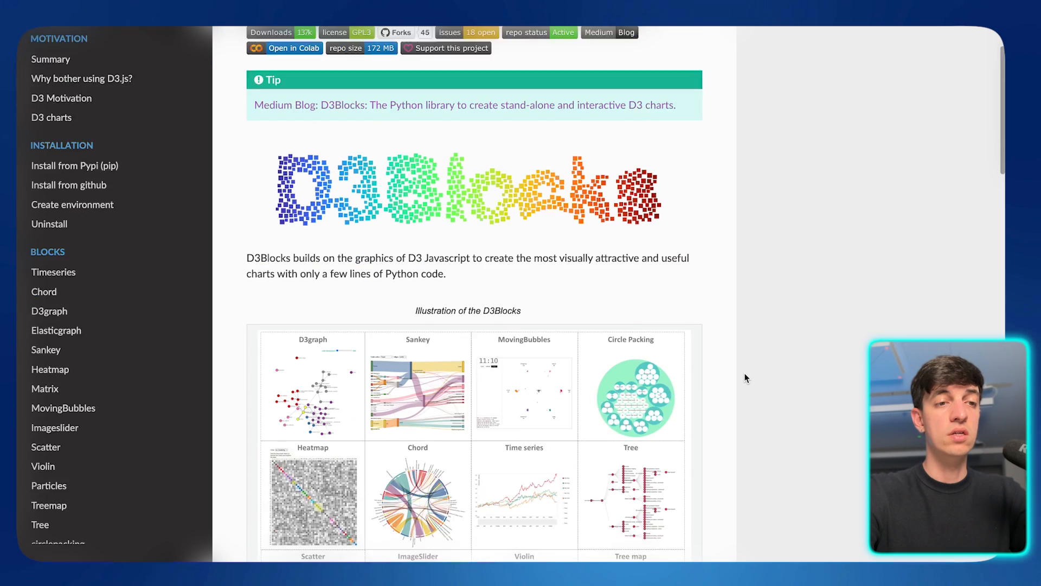
scroll("down", 3)
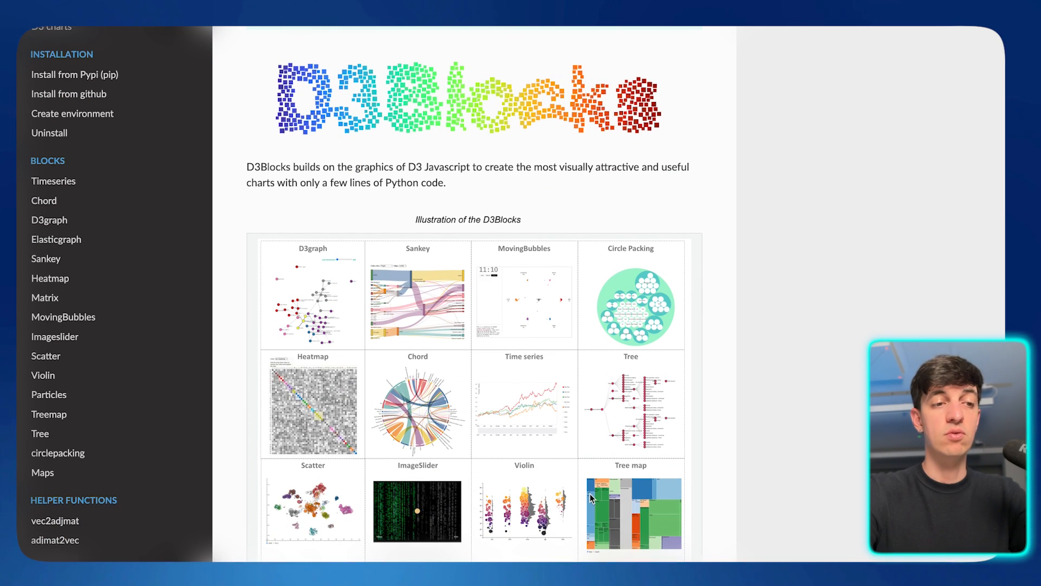
scroll("down", 3)
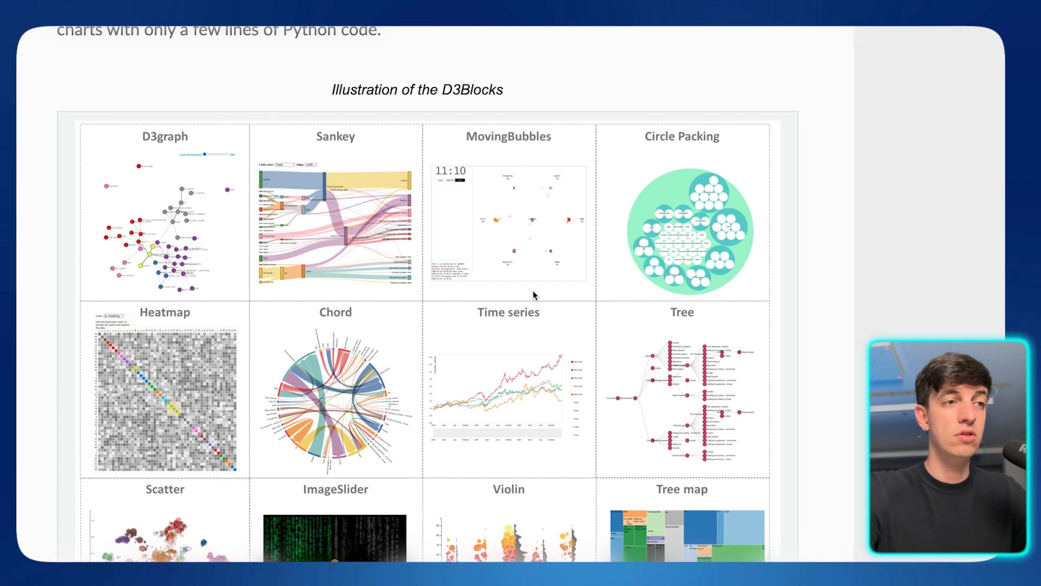
mouse_move(289, 152)
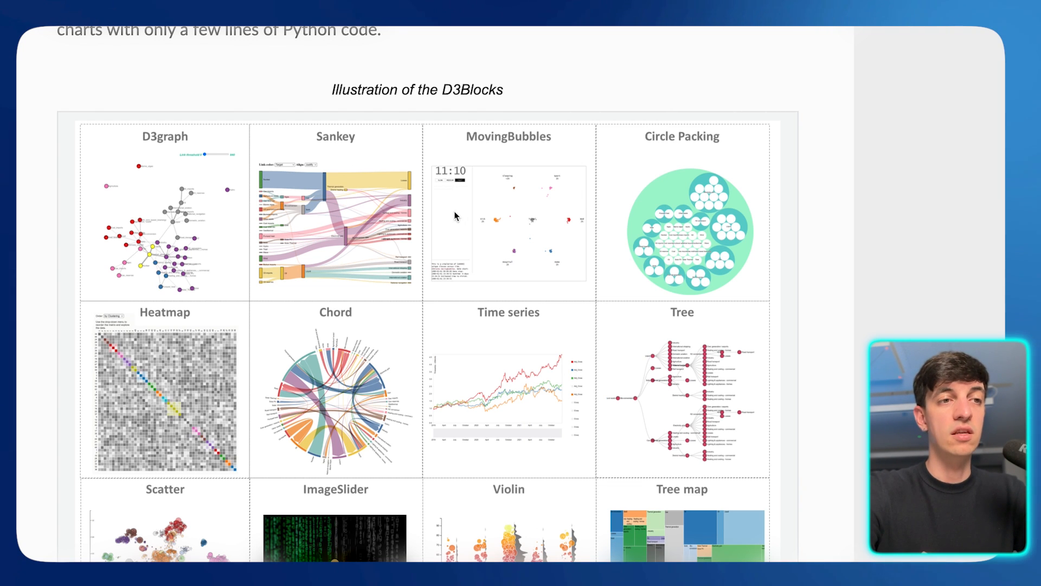
mouse_move(493, 252)
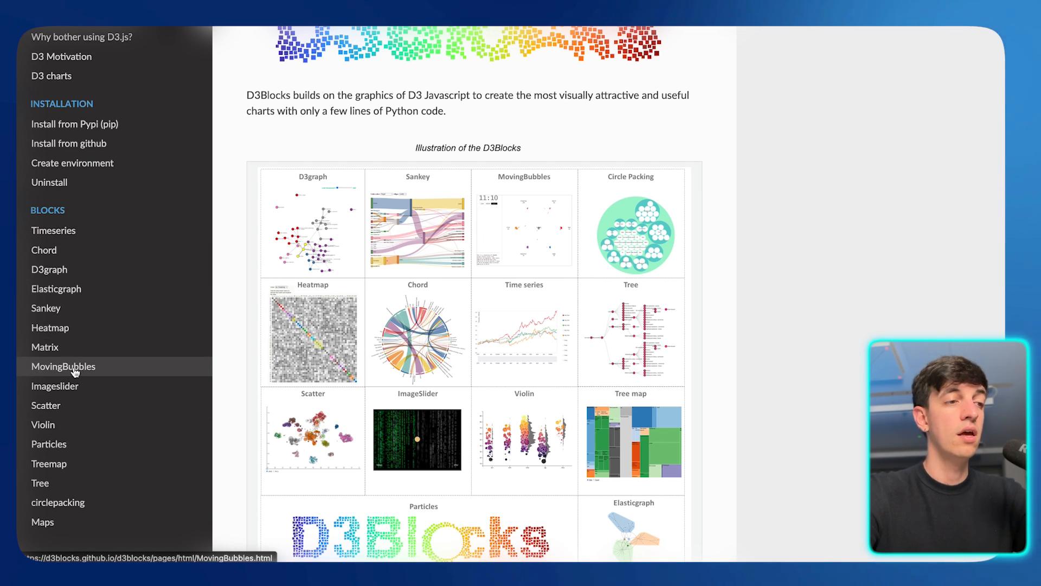
Go to the MovingBubbles docs page and highlight the Sample_id input column description
left_click(63, 365)
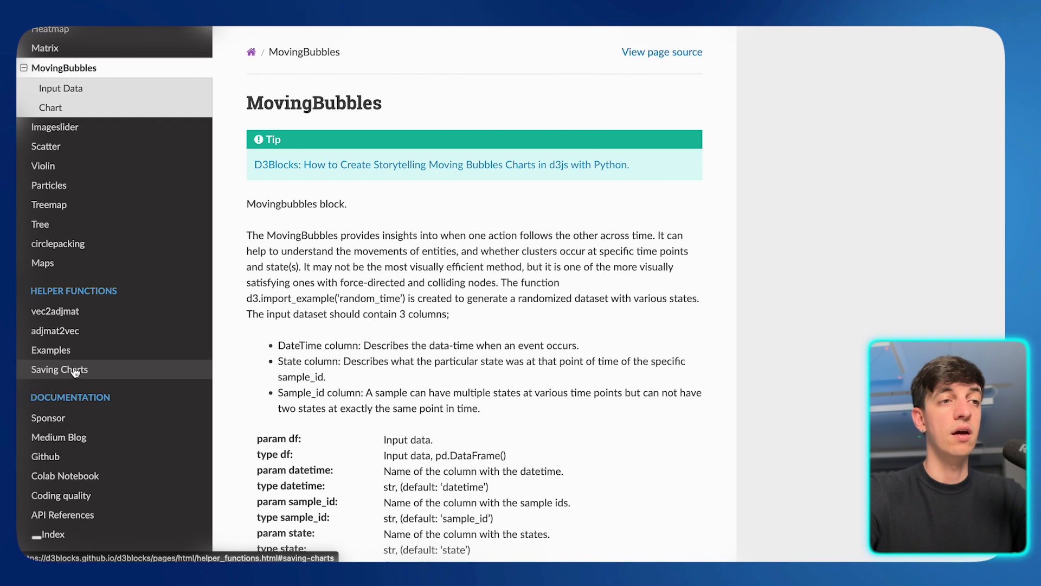
scroll("down", 3)
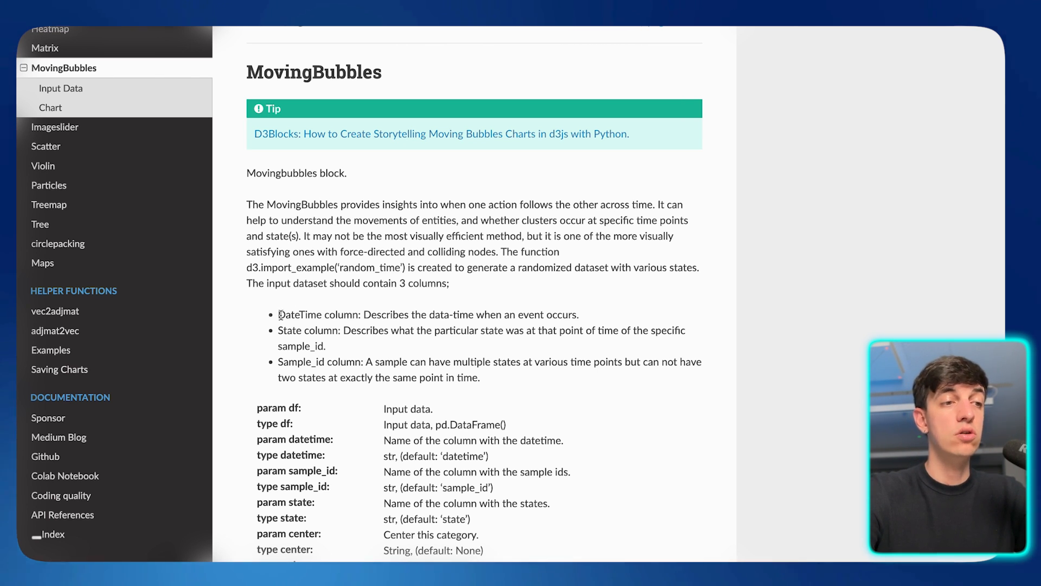
left_click_drag(278, 314, 470, 361)
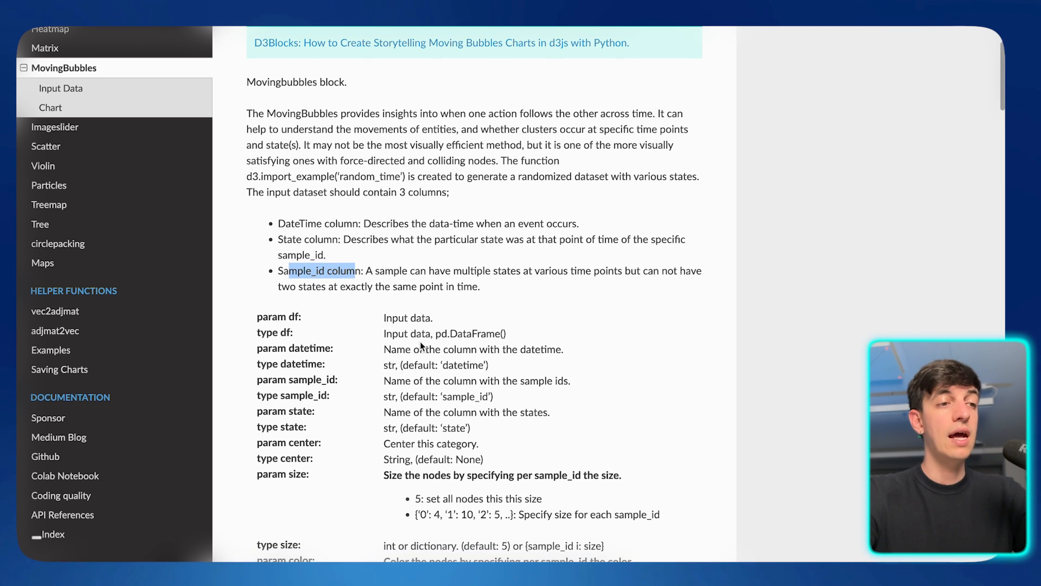
Scroll through the size, color, color_method, damper and timedelta parameters, briefly highlighting size
scroll("down", 3)
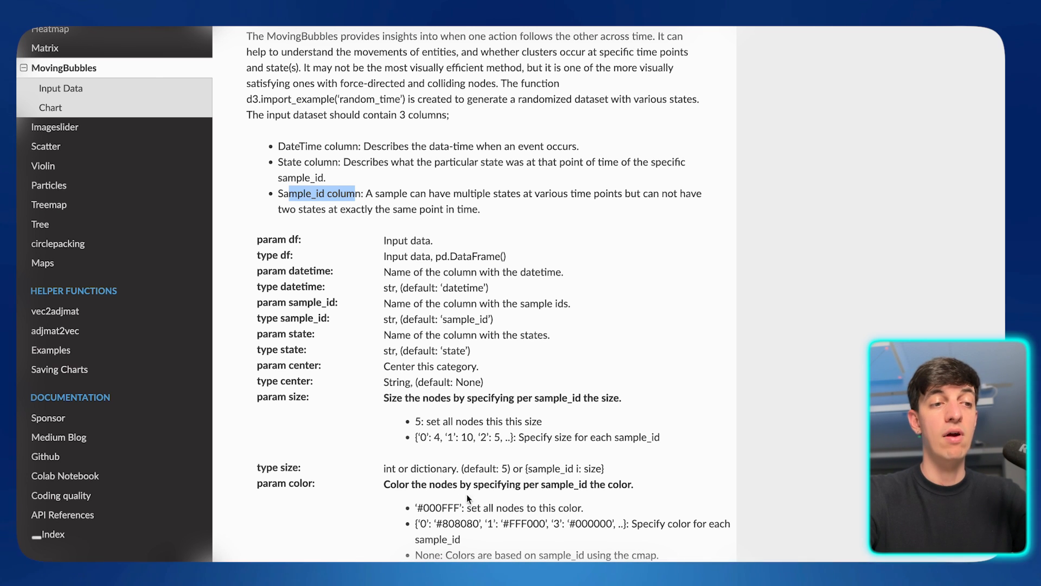
scroll("down", 3)
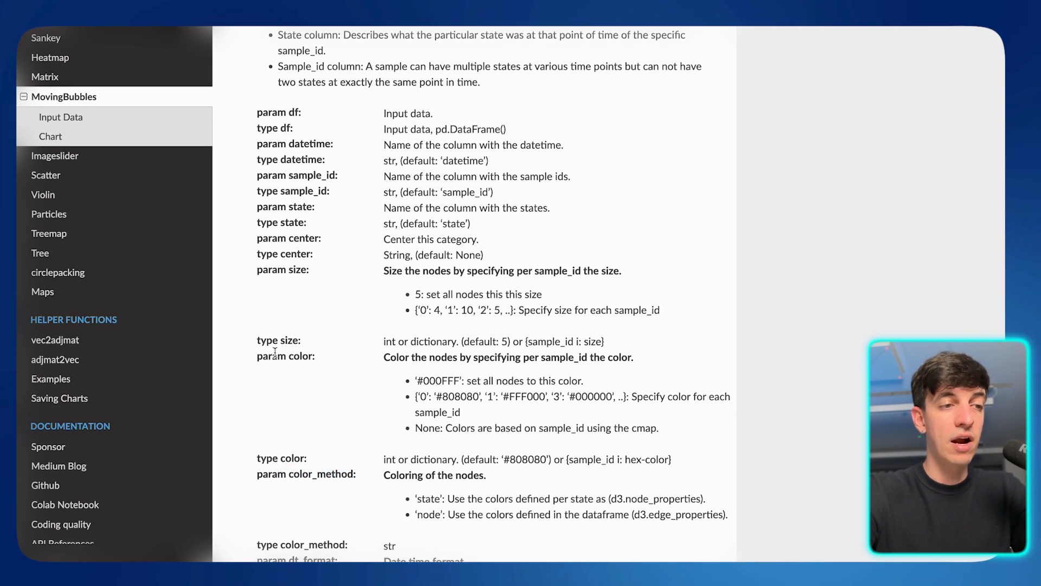
double_click(279, 458)
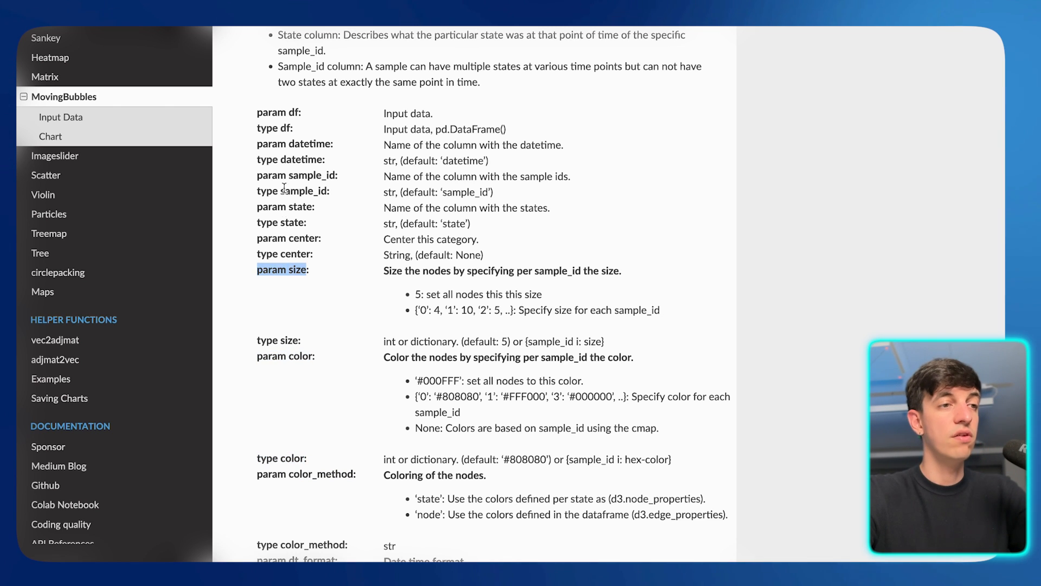
scroll("down", 3)
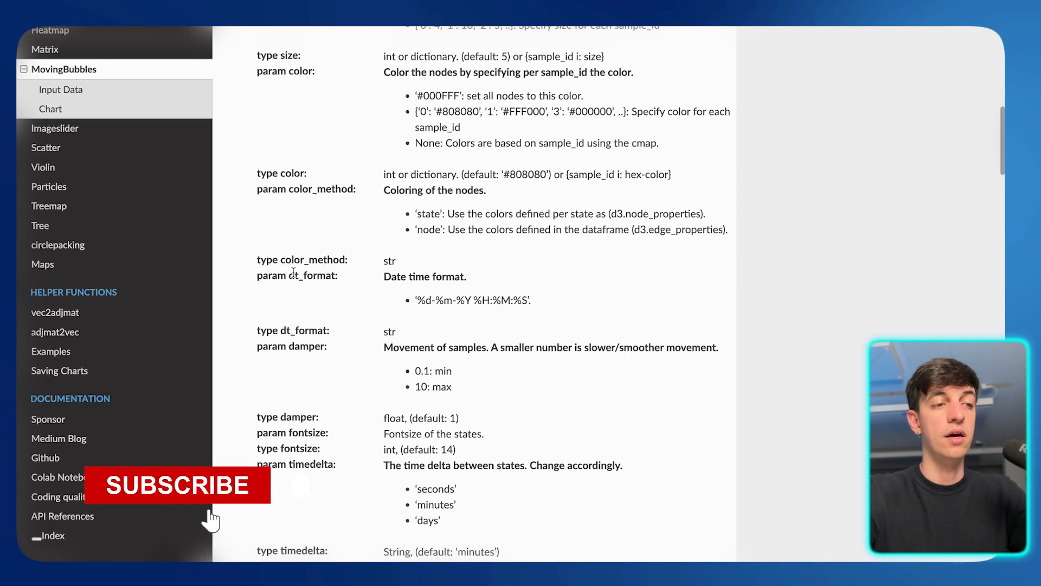
left_click(176, 483)
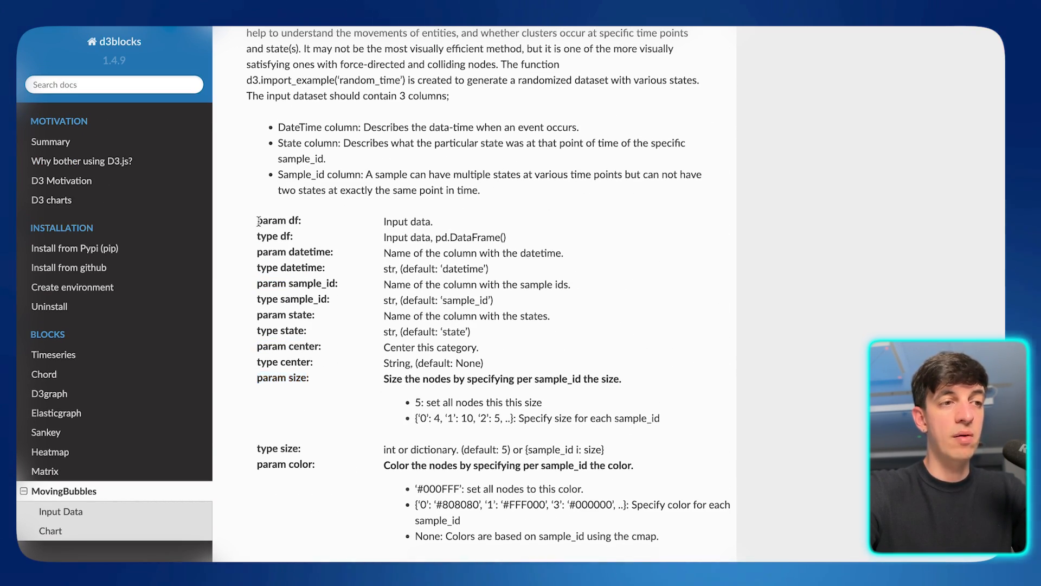
Review speed, note, time_notes, cmap and filepath parameters, highlighting the three speed buttons sentence
double_click(278, 220)
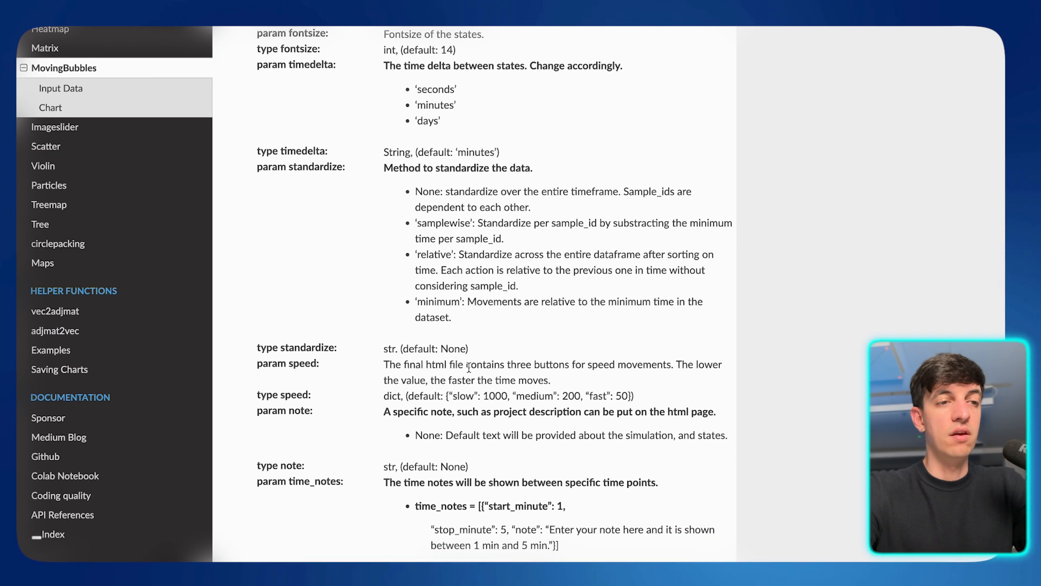
scroll("down", 3)
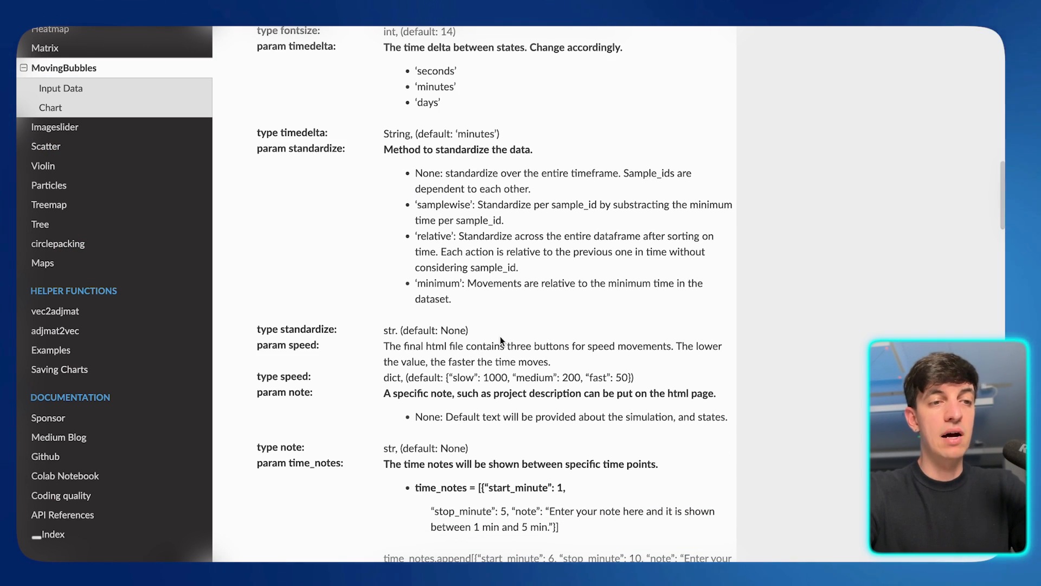
left_click_drag(511, 346, 670, 346)
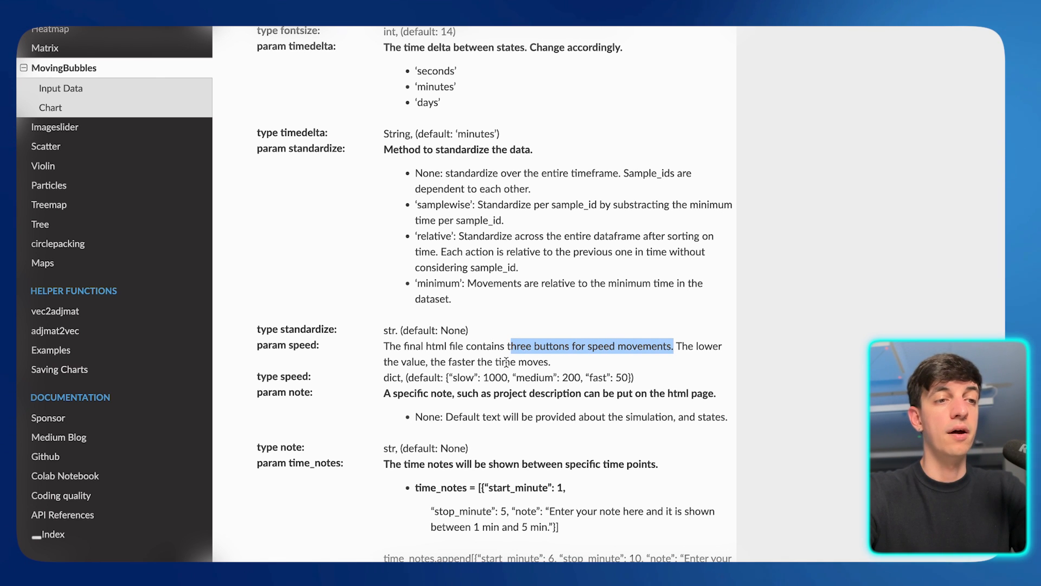
scroll("down", 3)
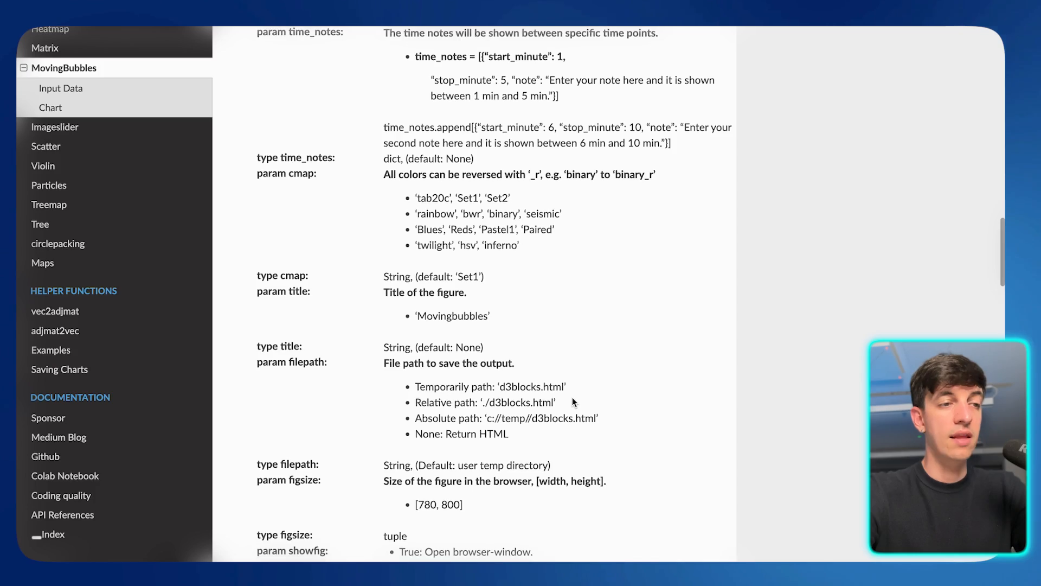